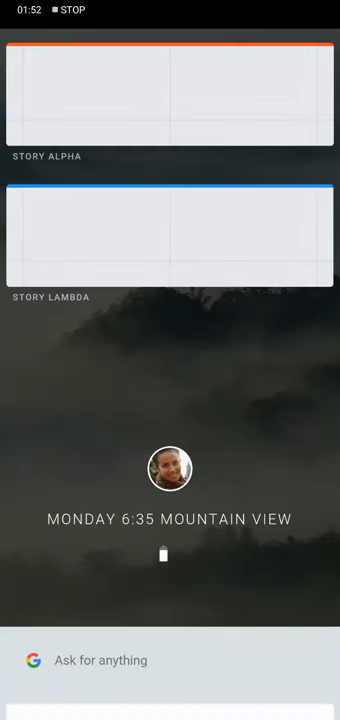
Return home to the clock view, then scroll to reveal the Story Theta, Zeta, Eta and Email cards
click(170, 236)
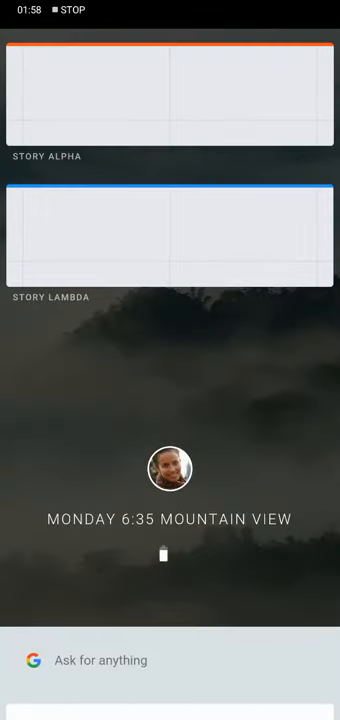
scroll(down, 3)
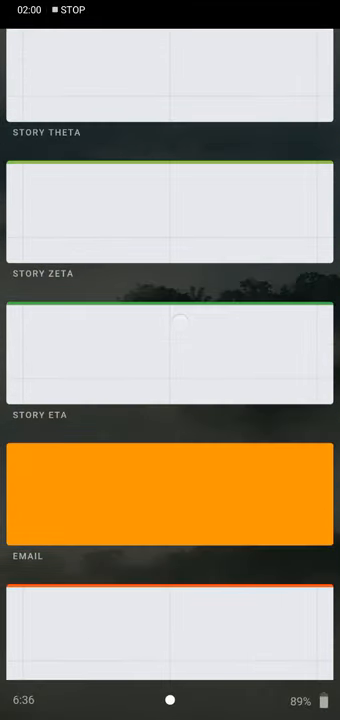